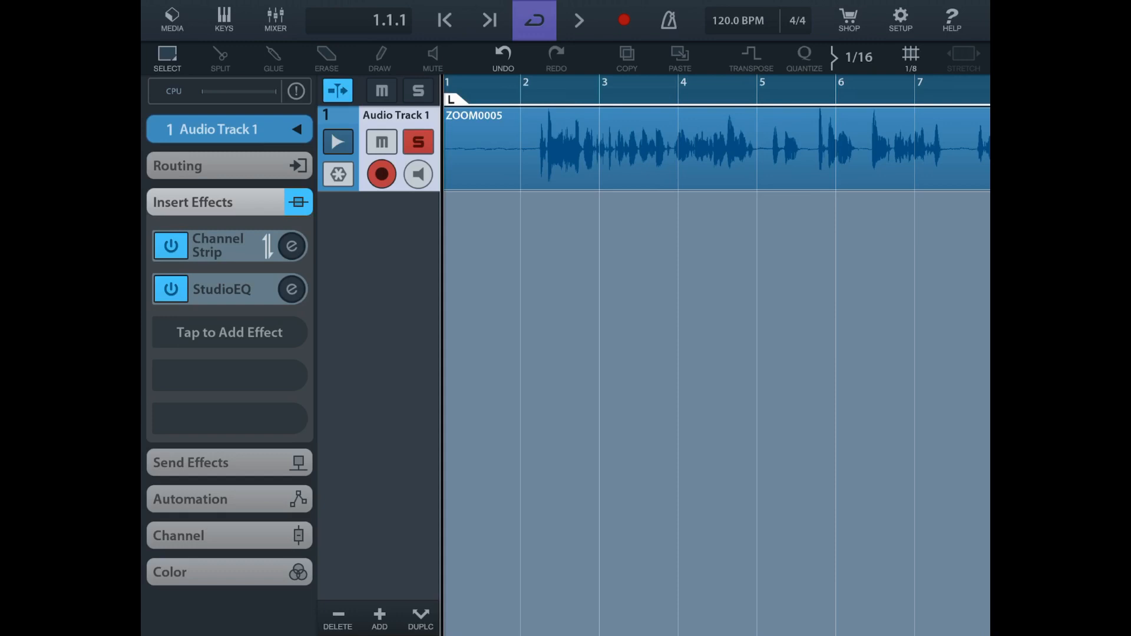
# - Audition the noisy voice recording, stop at the start, and begin adding an insert effect to Audio Track 1
pyautogui.click(580, 20)
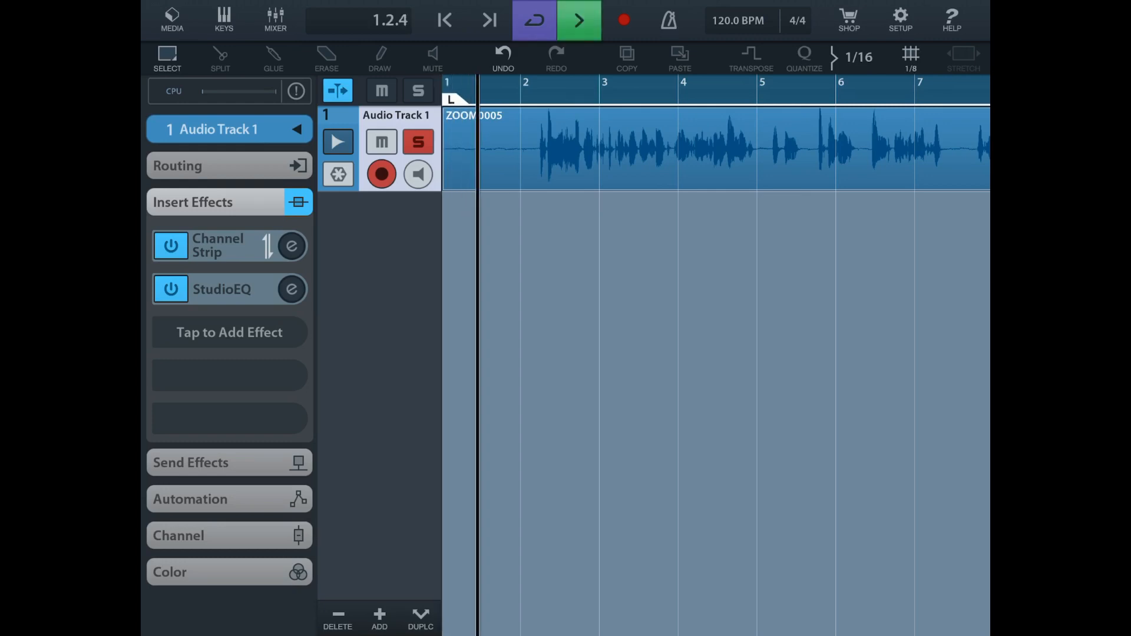
pyautogui.click(555, 81)
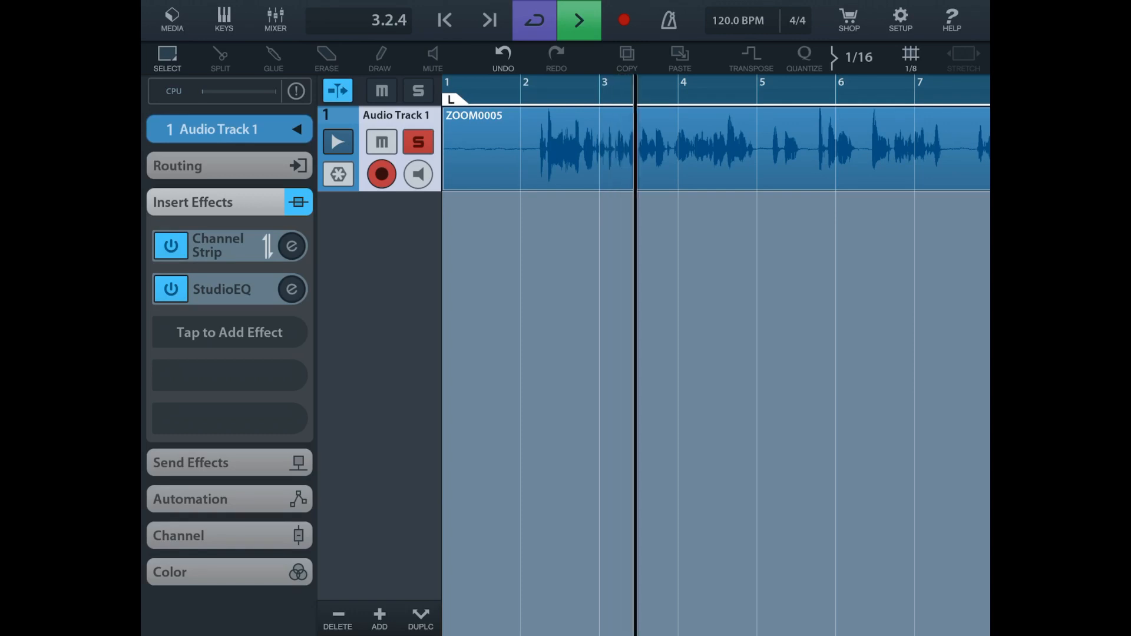
pyautogui.click(580, 20)
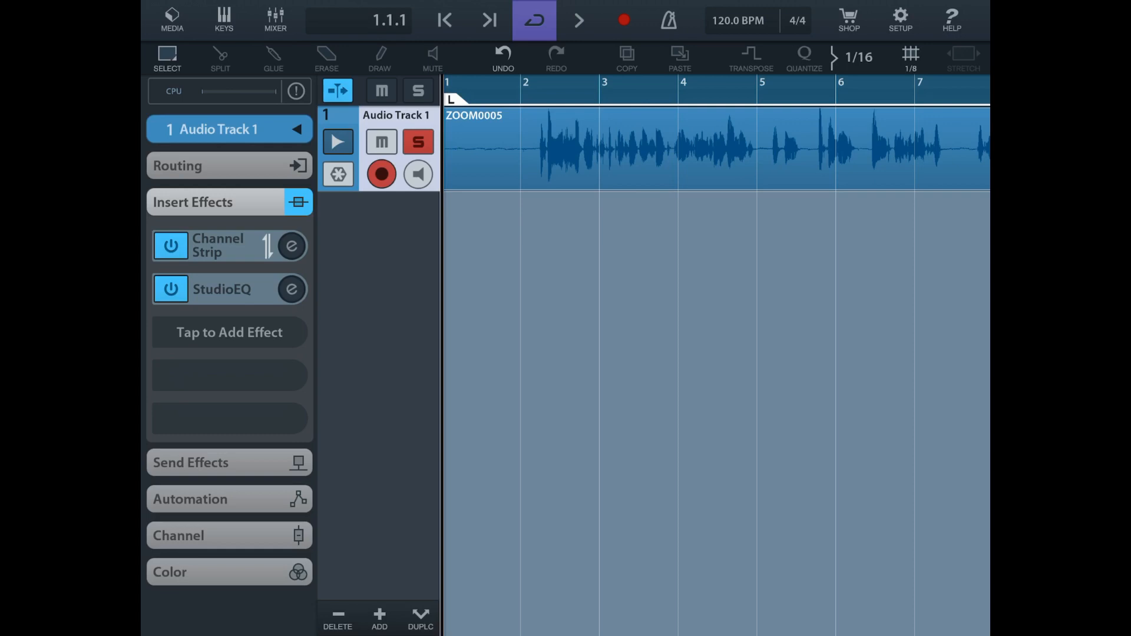
pyautogui.click(230, 333)
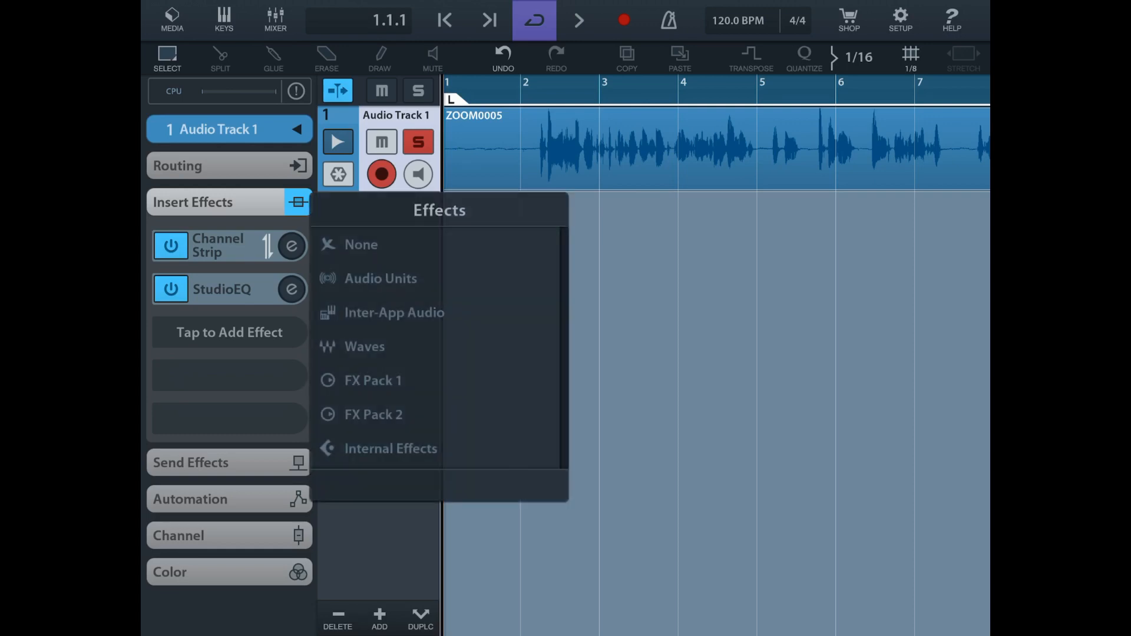
# - Insert Klevgrand: Brusfri from the Audio Units list onto Audio Track 1
pyautogui.click(381, 278)
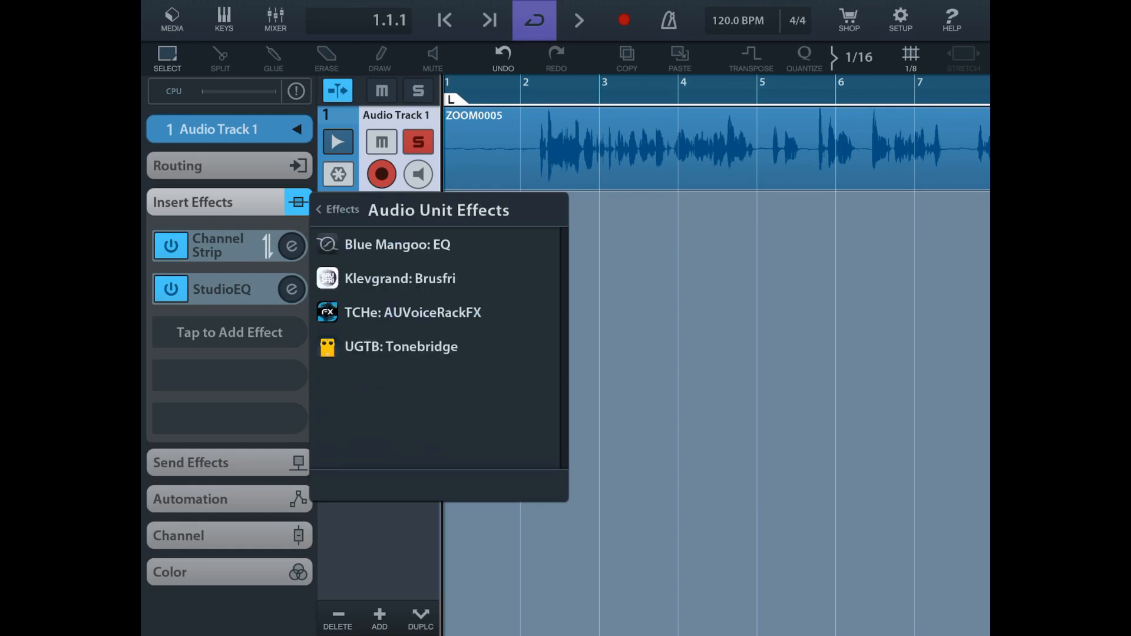
pyautogui.click(399, 278)
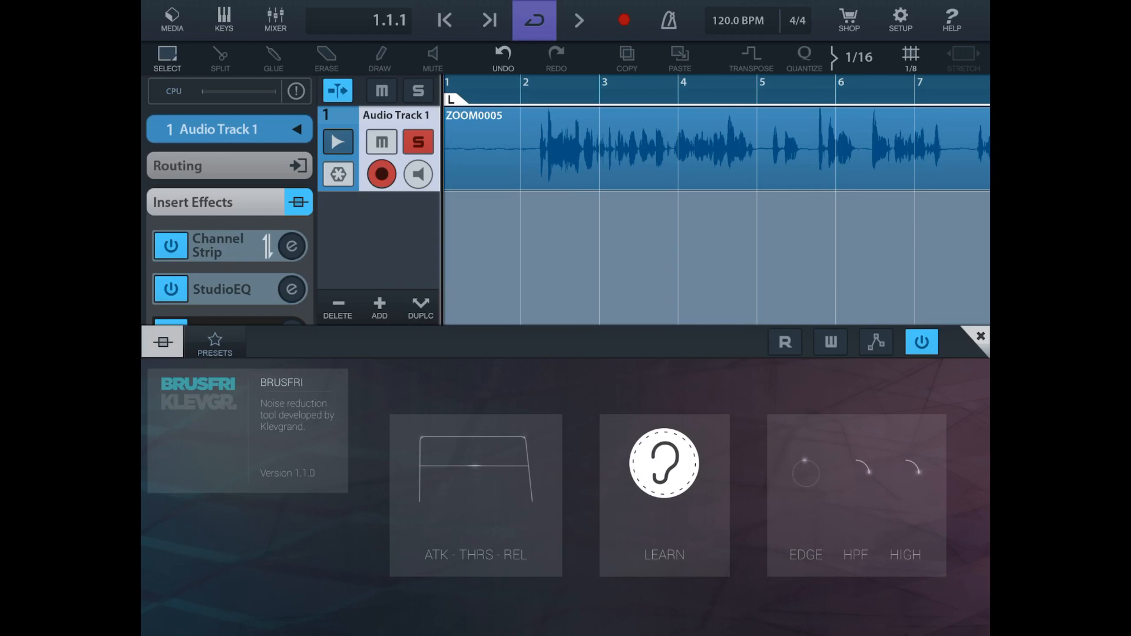
# - Have Brusfri LEARN the background noise during playback, then rewind and audition the cleaned track with Edge at 0%
pyautogui.click(664, 462)
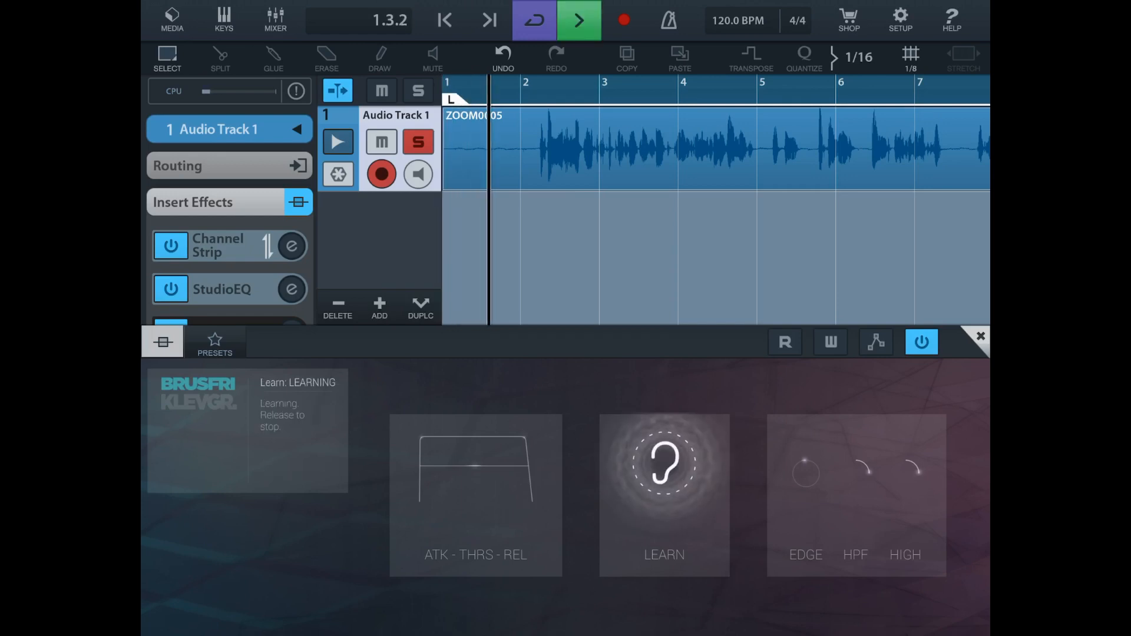
pyautogui.click(664, 462)
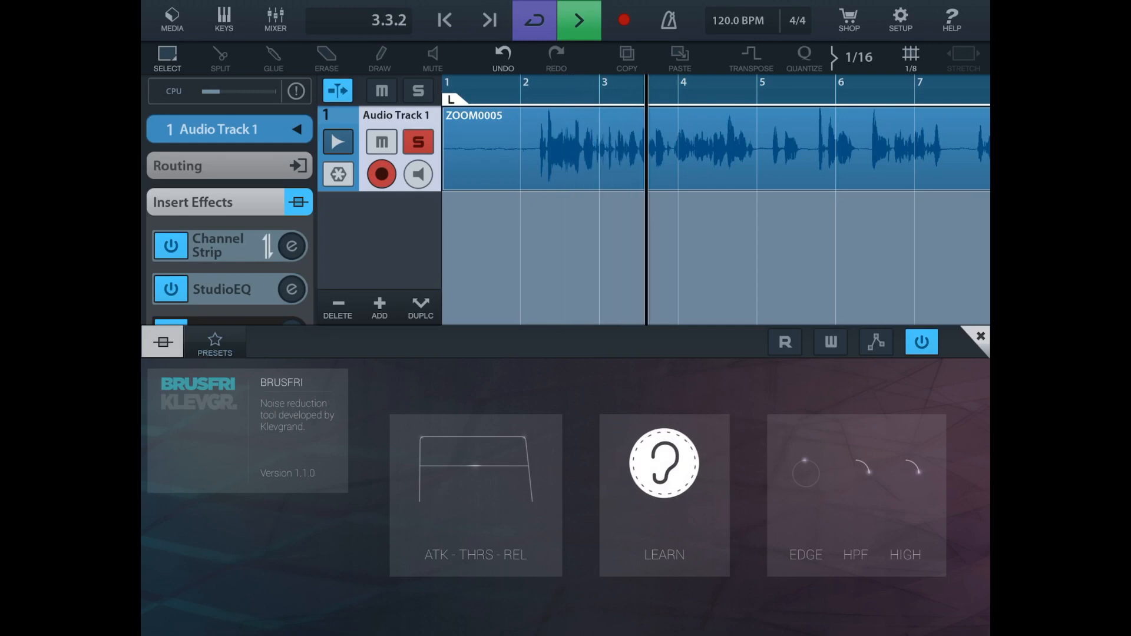
pyautogui.click(580, 20)
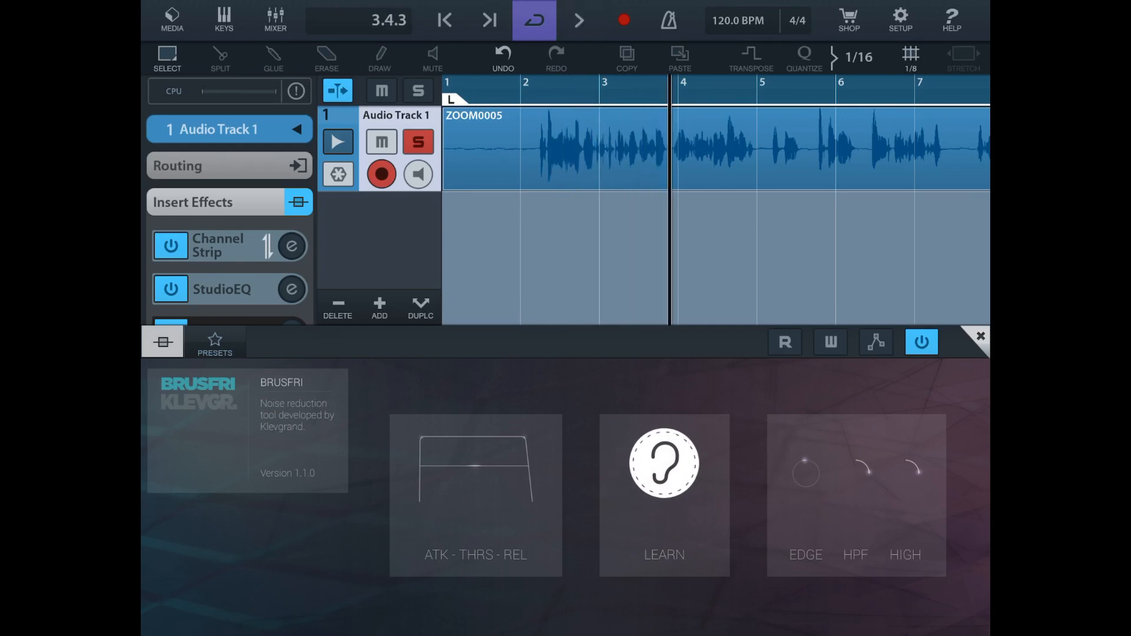
pyautogui.click(444, 20)
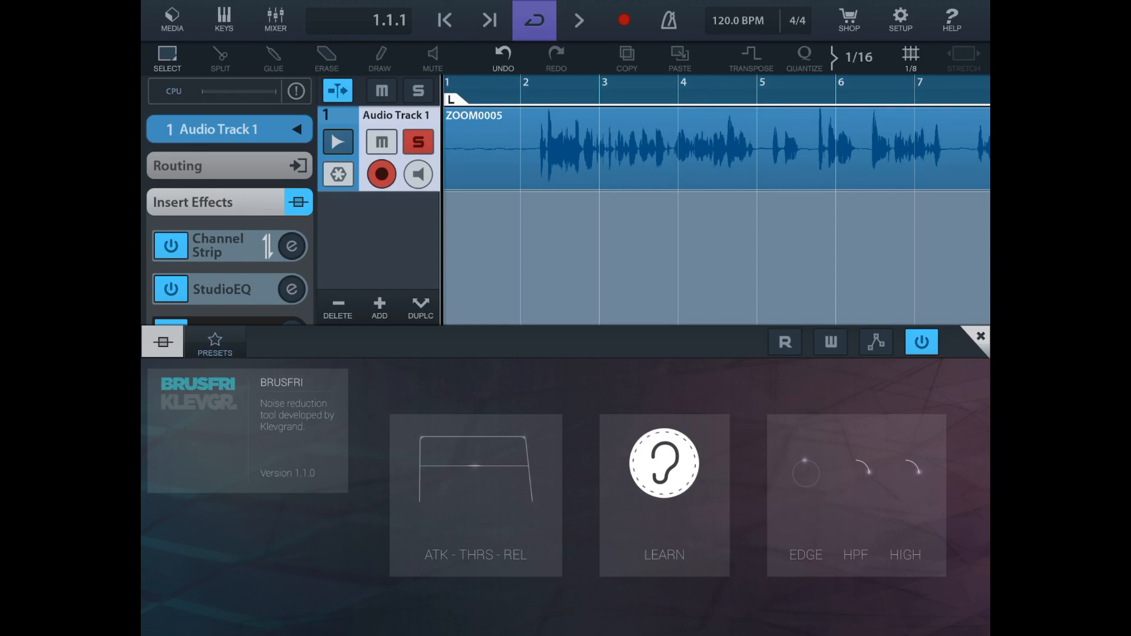
pyautogui.click(580, 20)
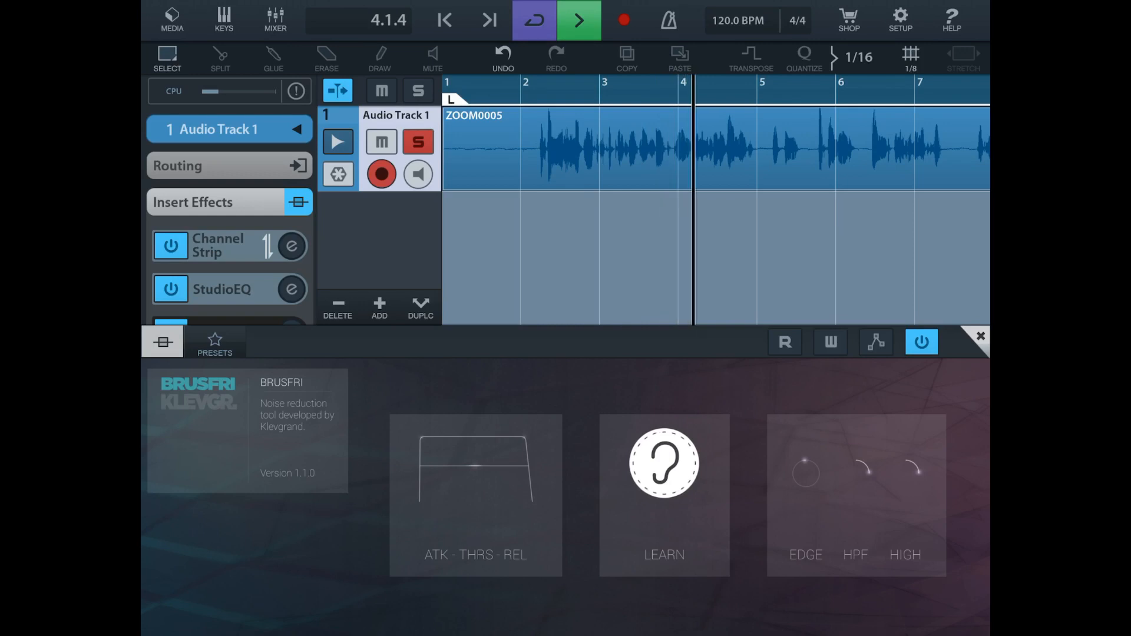
pyautogui.click(580, 20)
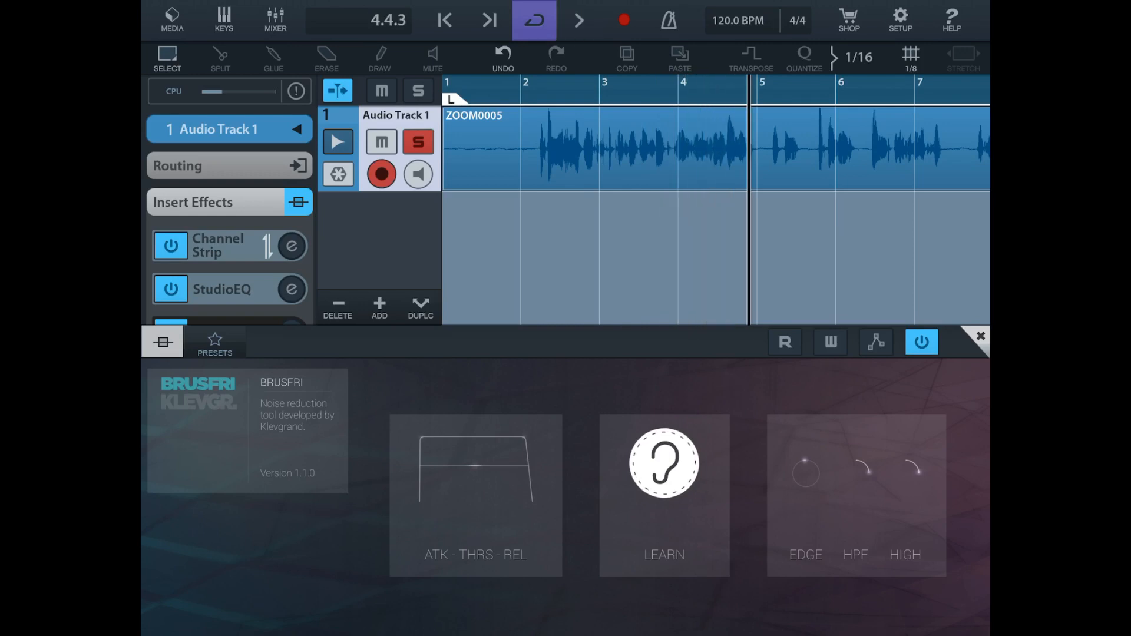
pyautogui.click(444, 20)
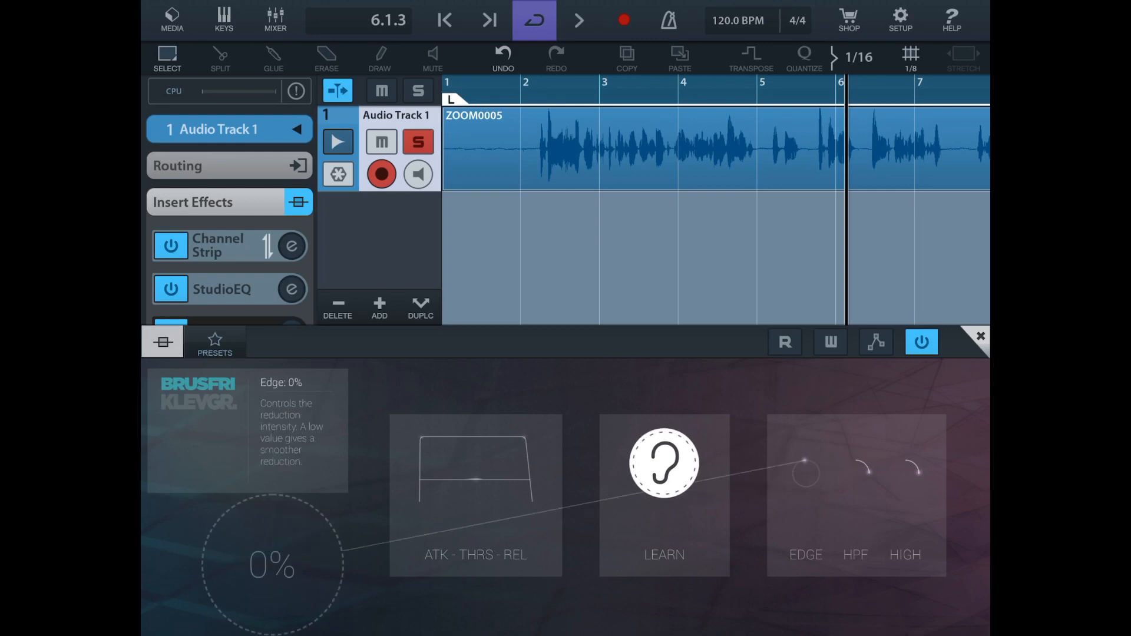
# - While playing, raise Brusfri's HIGH boost to 26% and set the threshold to -29%
pyautogui.click(856, 555)
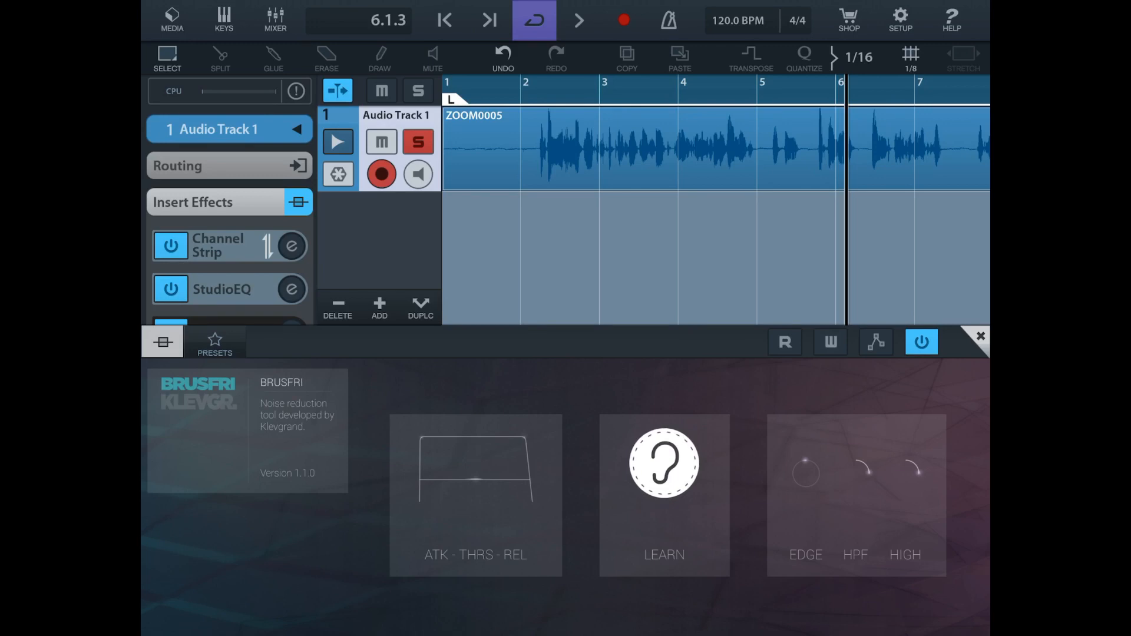
pyautogui.click(580, 20)
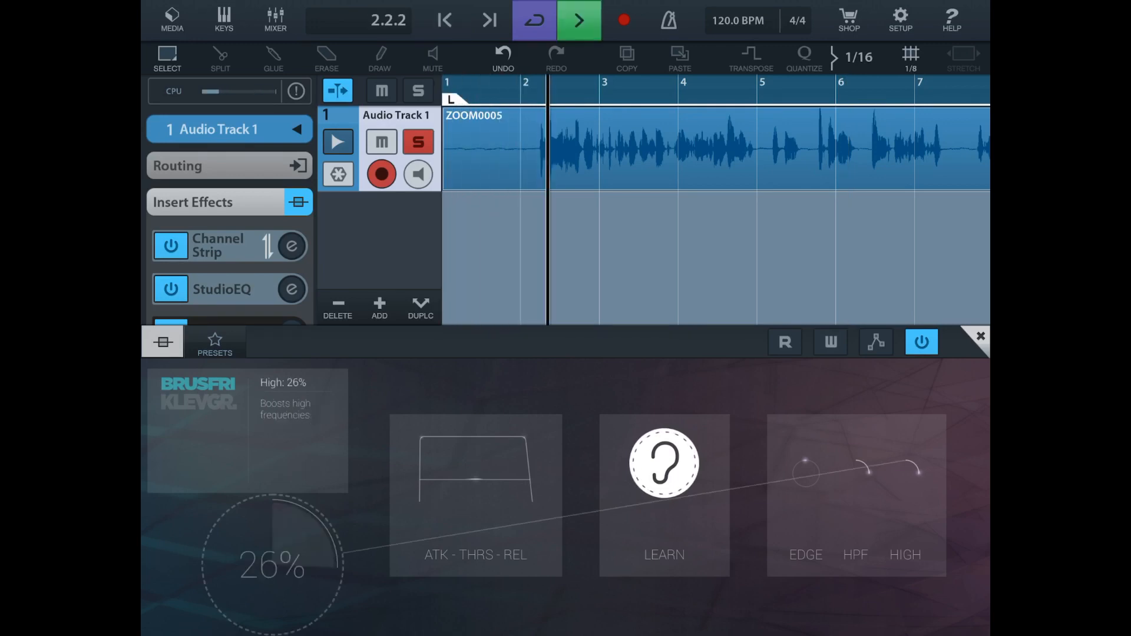
pyautogui.moveTo(272, 567); pyautogui.dragTo(303, 506)
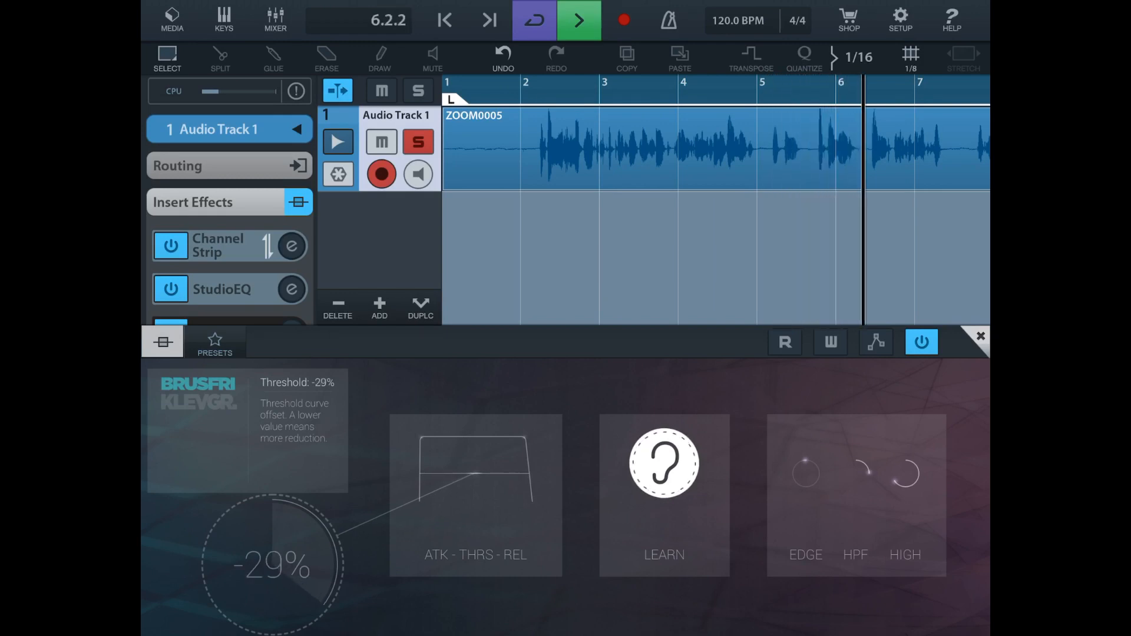
pyautogui.hscroll(3)
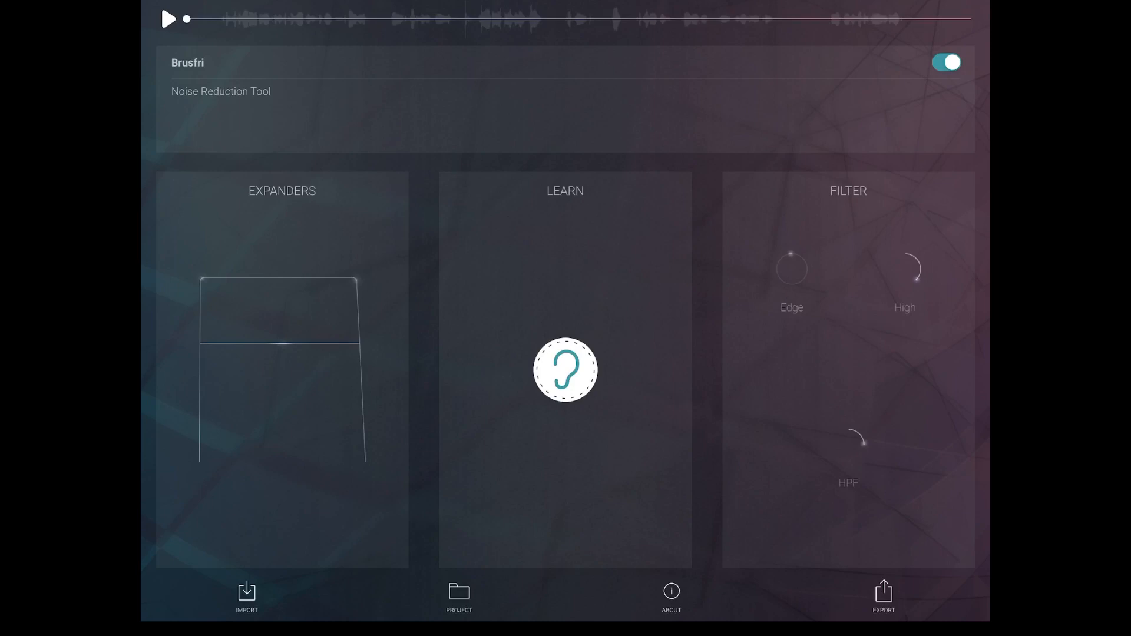
# - Play and pause the recording in standalone Brusfri, then bring up its EXPORT settings
pyautogui.click(246, 598)
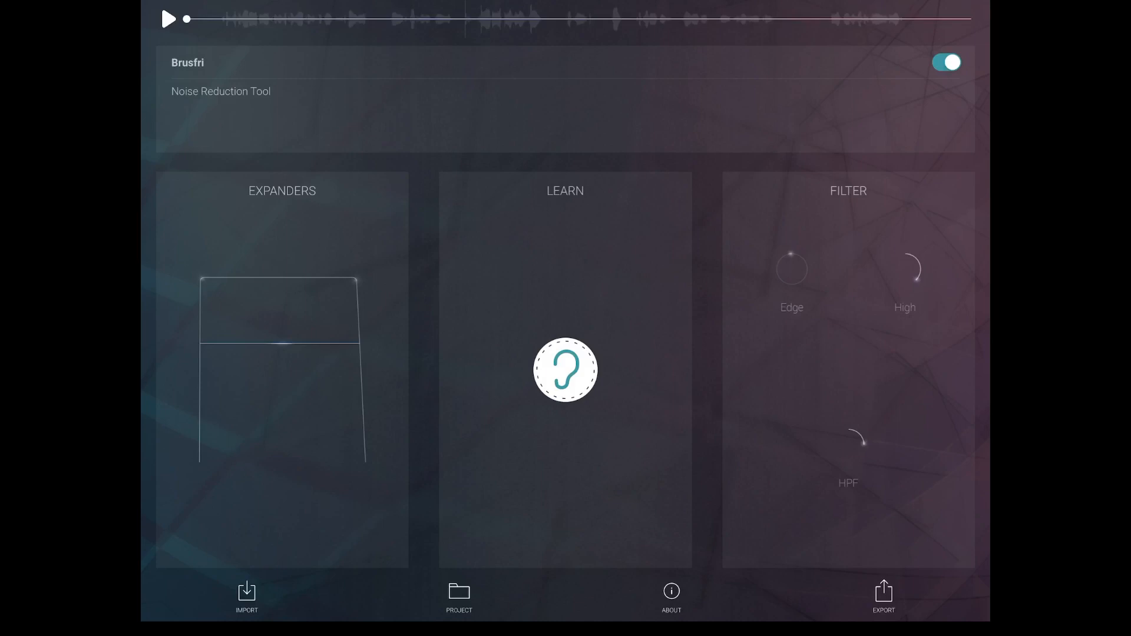
pyautogui.click(167, 19)
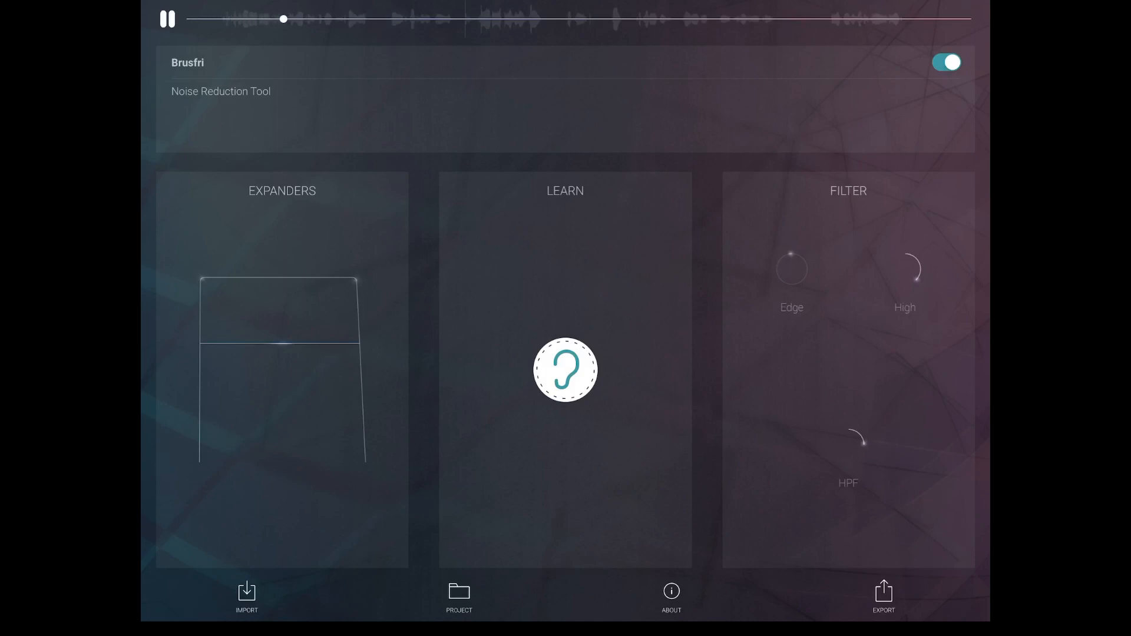
pyautogui.click(167, 18)
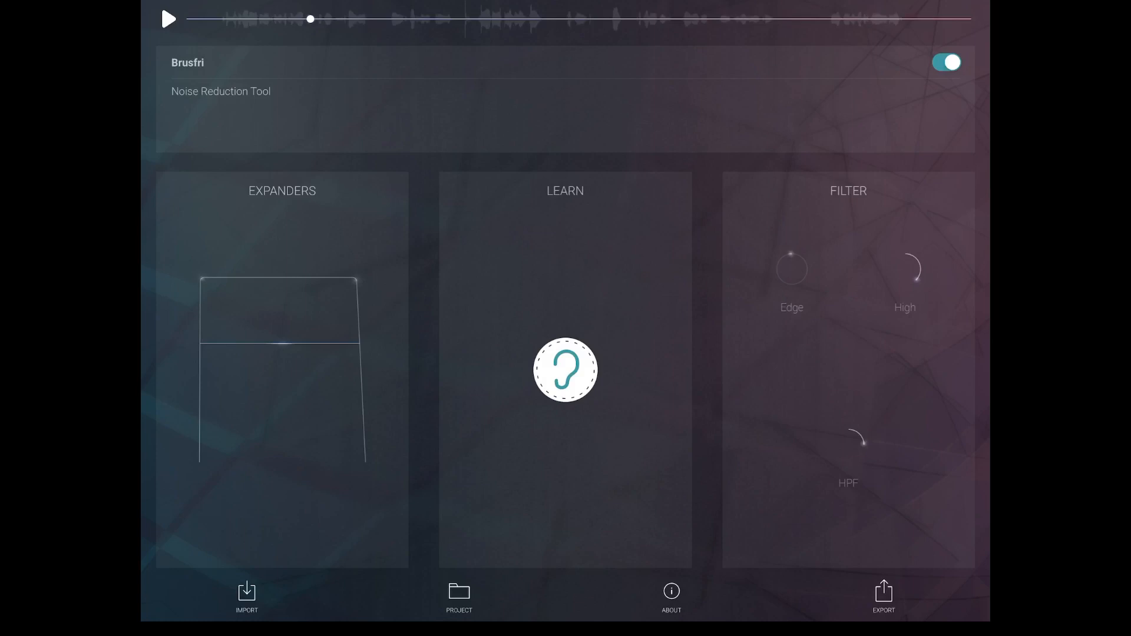
pyautogui.click(882, 591)
pyautogui.write('Test audio brus')
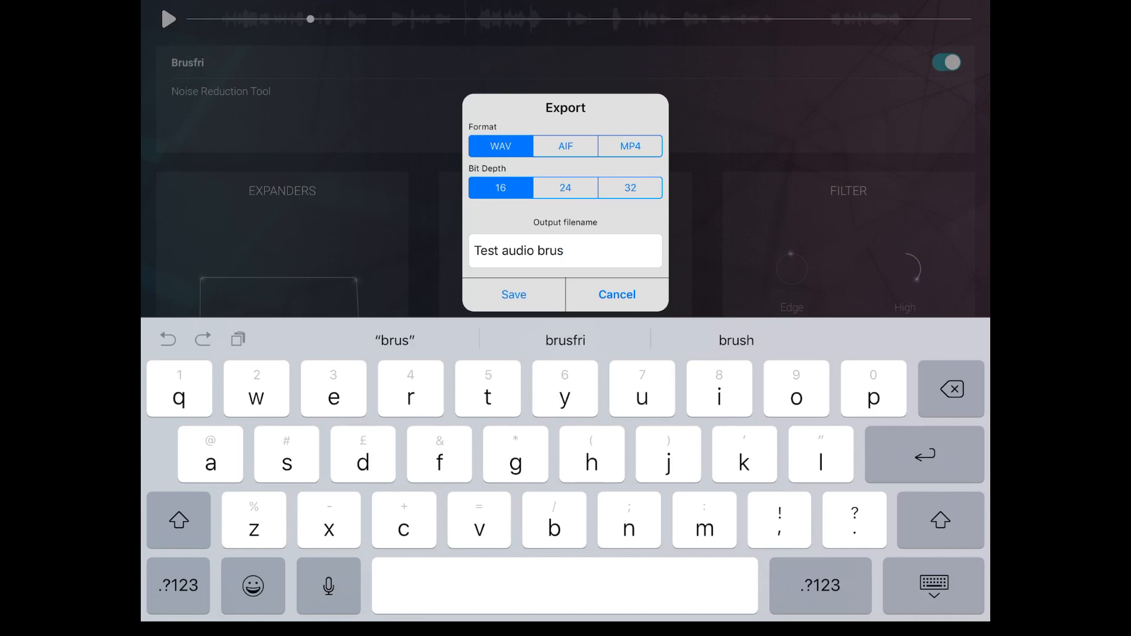
# - Hide the keyboard and cancel the export, returning to Brusfri's main screen
pyautogui.click(566, 250)
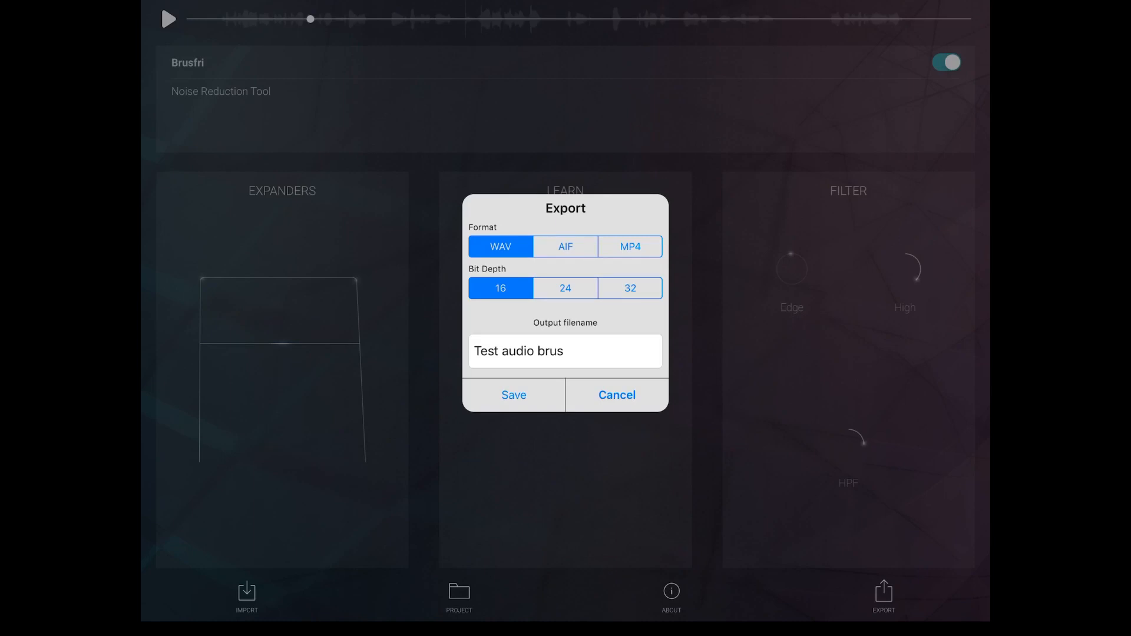
pyautogui.click(513, 395)
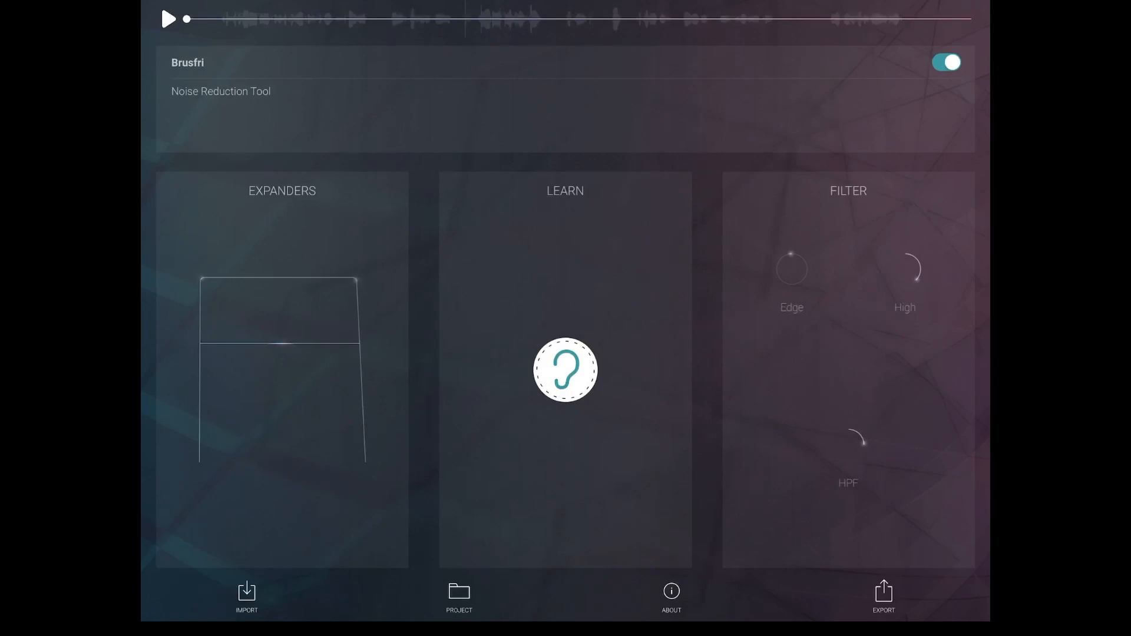